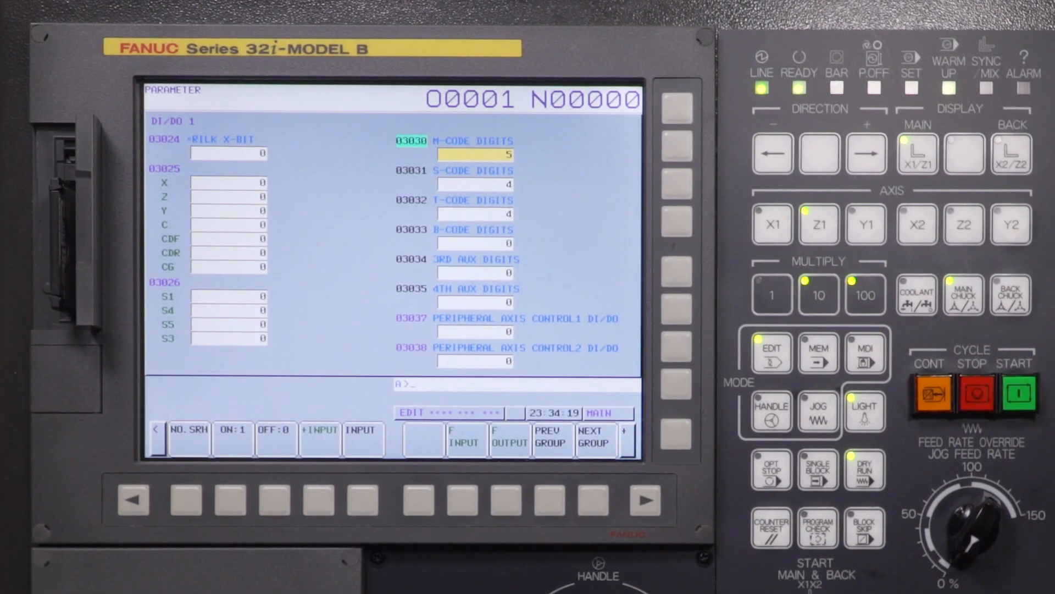
Step: Key in parameter number 3404 to search for it on the PARAMETER screen
type("3404")
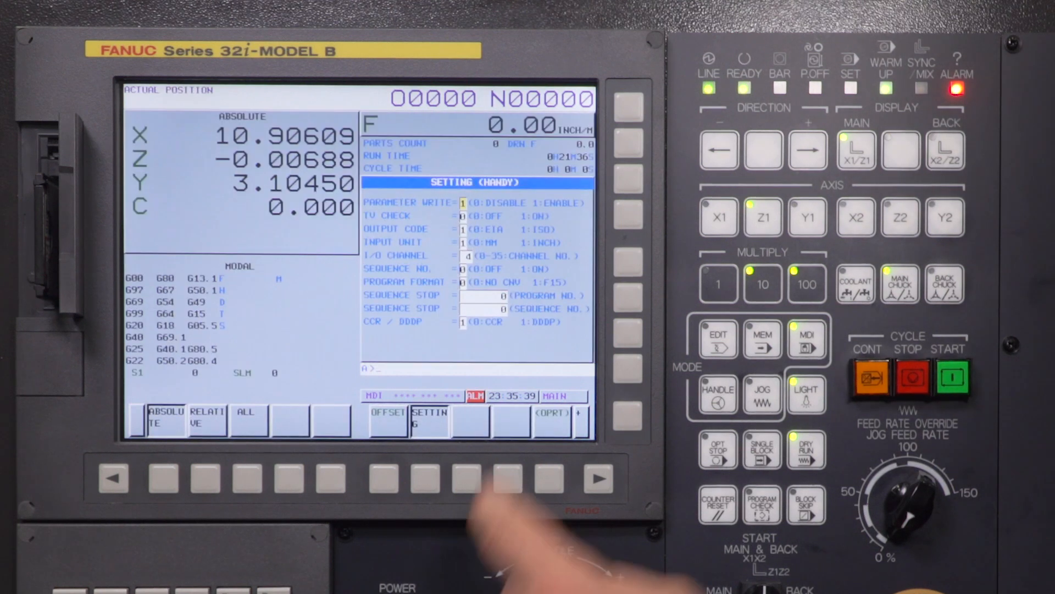
mouse_move(485, 525)
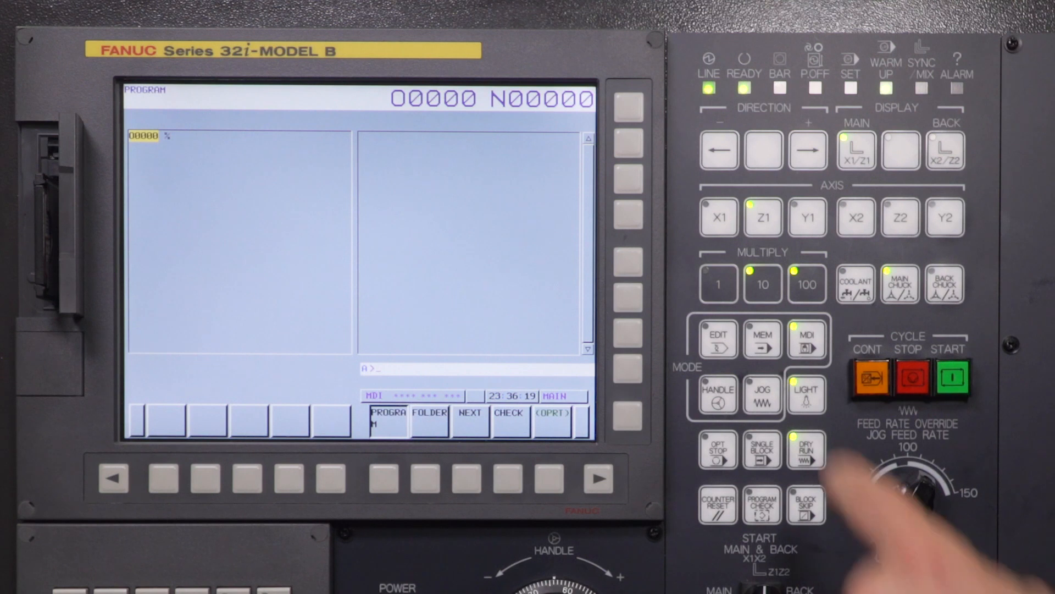
Step: In EDIT mode, switch the folder device to MEMORY CARD to list its programs, including O8888
left_click(717, 338)
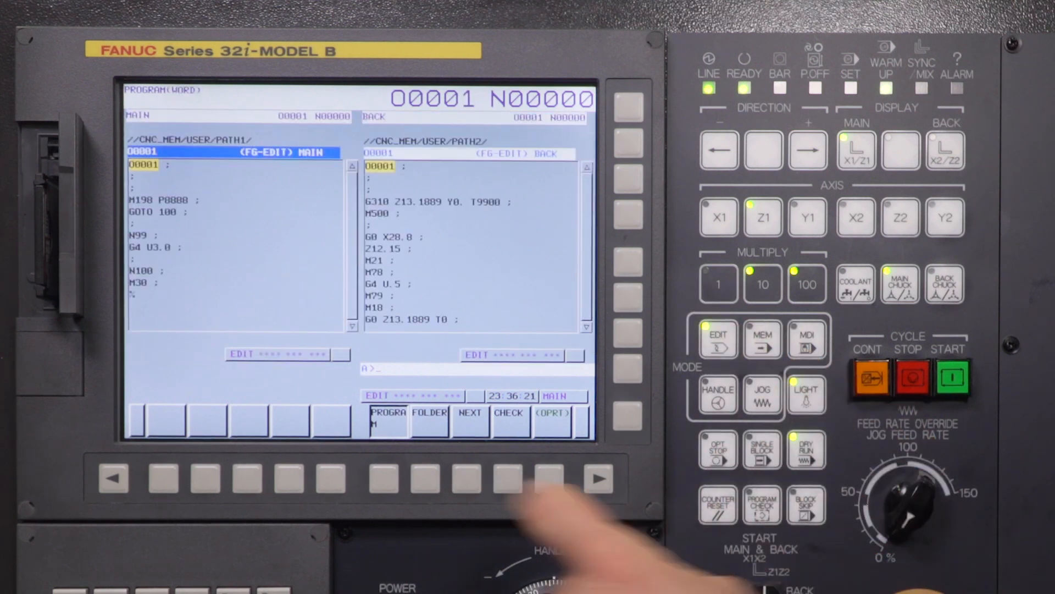
left_click(430, 417)
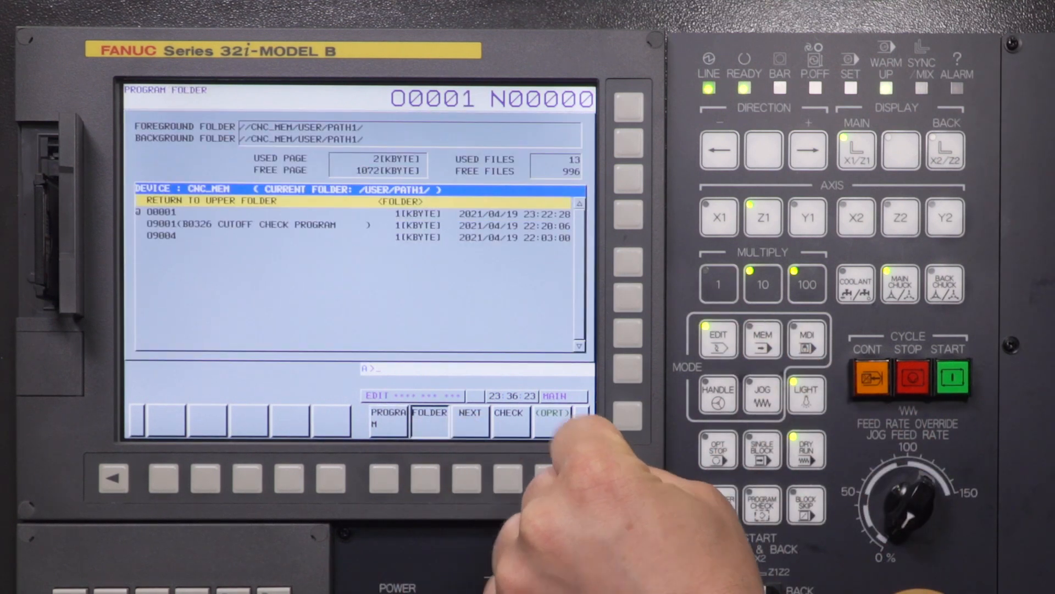
left_click(552, 417)
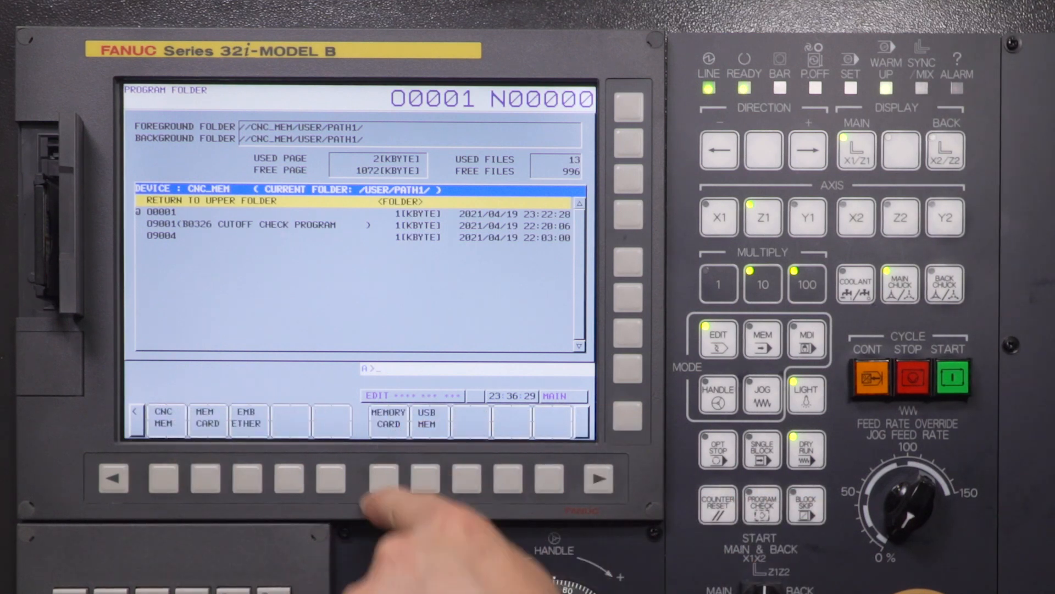
left_click(388, 417)
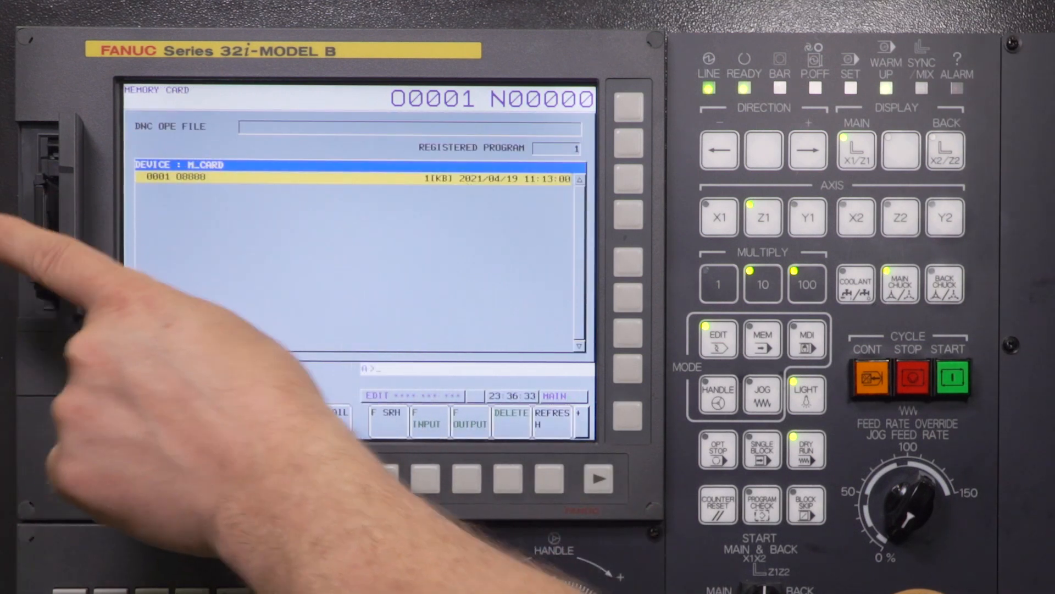
left_click(115, 478)
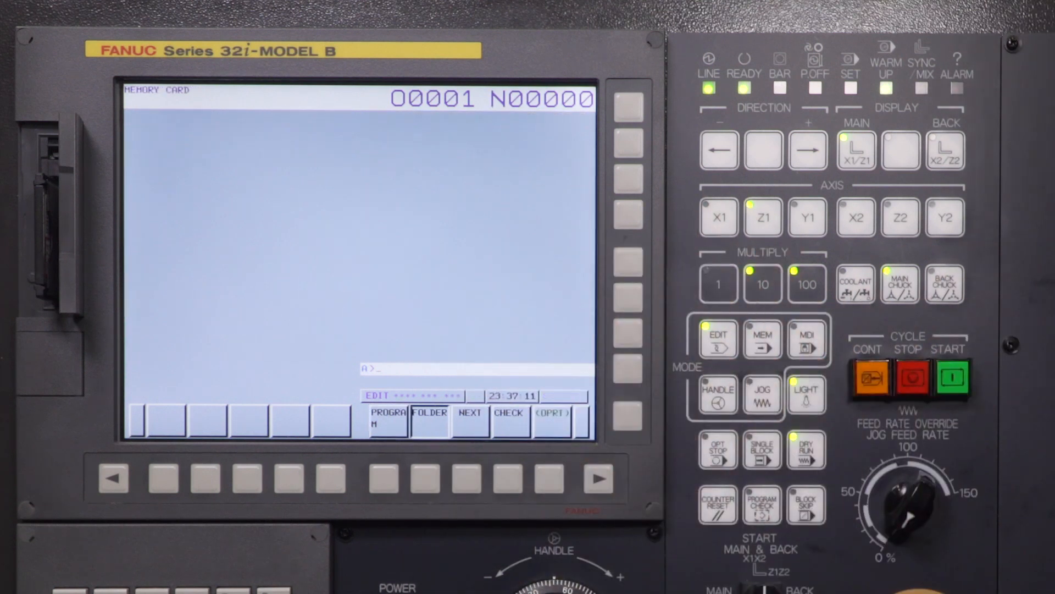
Step: Switch the storage device back to CNC memory, returning to program O0001
left_click(430, 418)
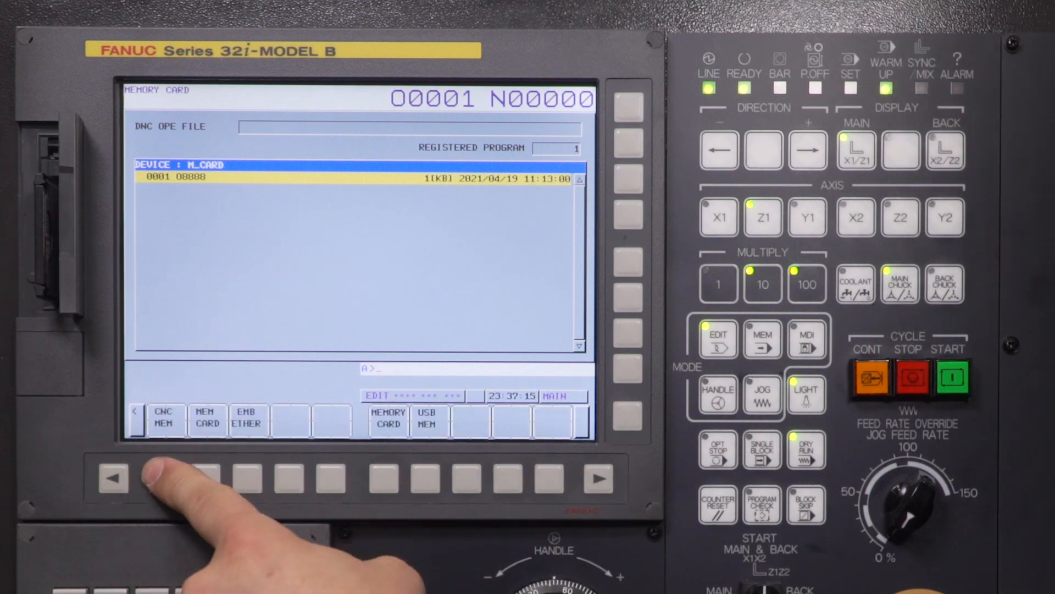
left_click(164, 420)
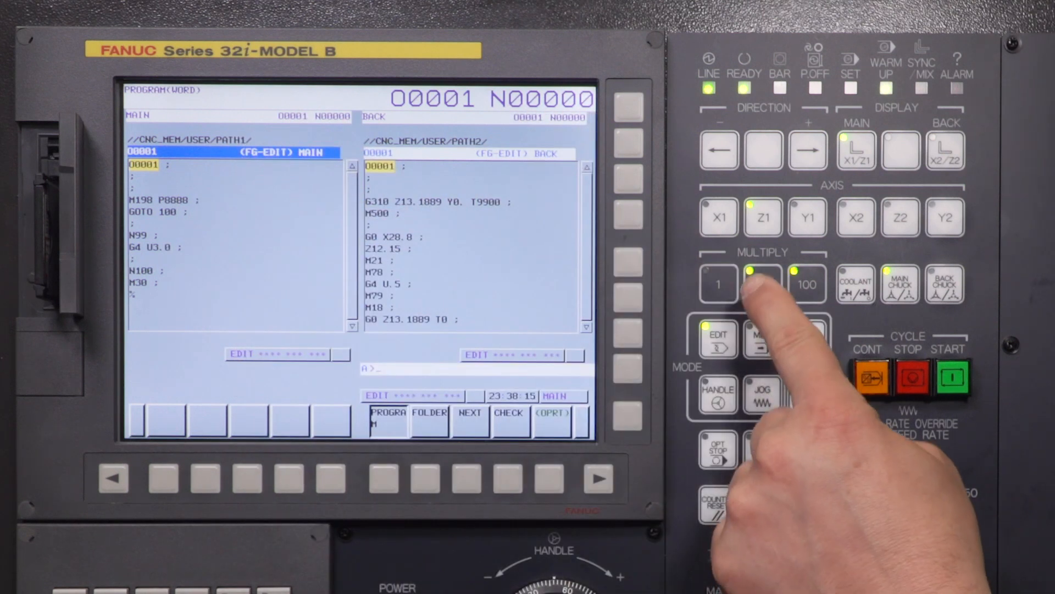
Step: Select MEM mode and cycle-start O0001, running through the M198 P8888 call to N99
left_click(763, 338)
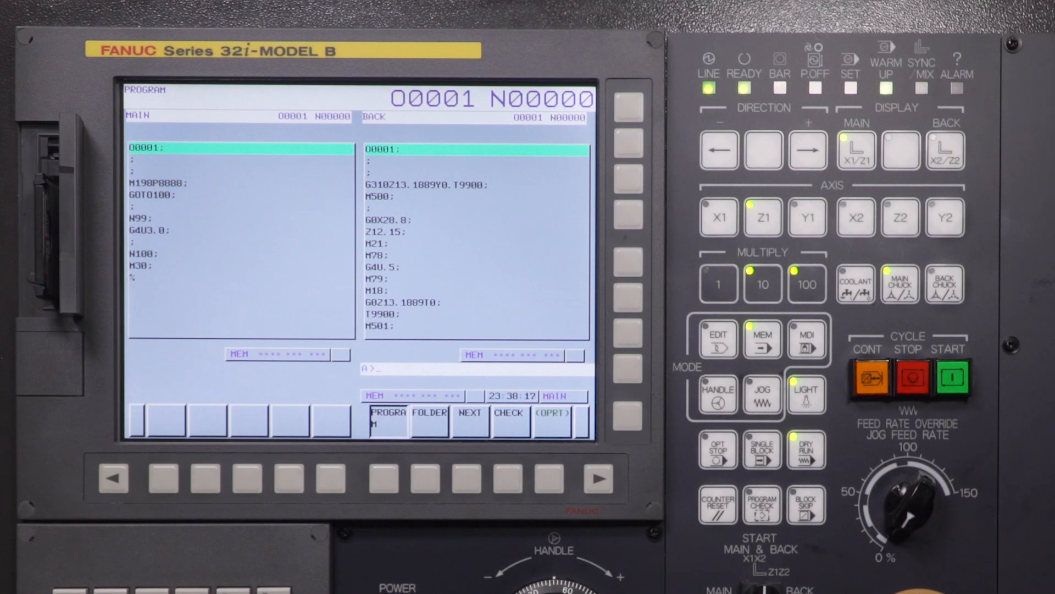
left_click(950, 377)
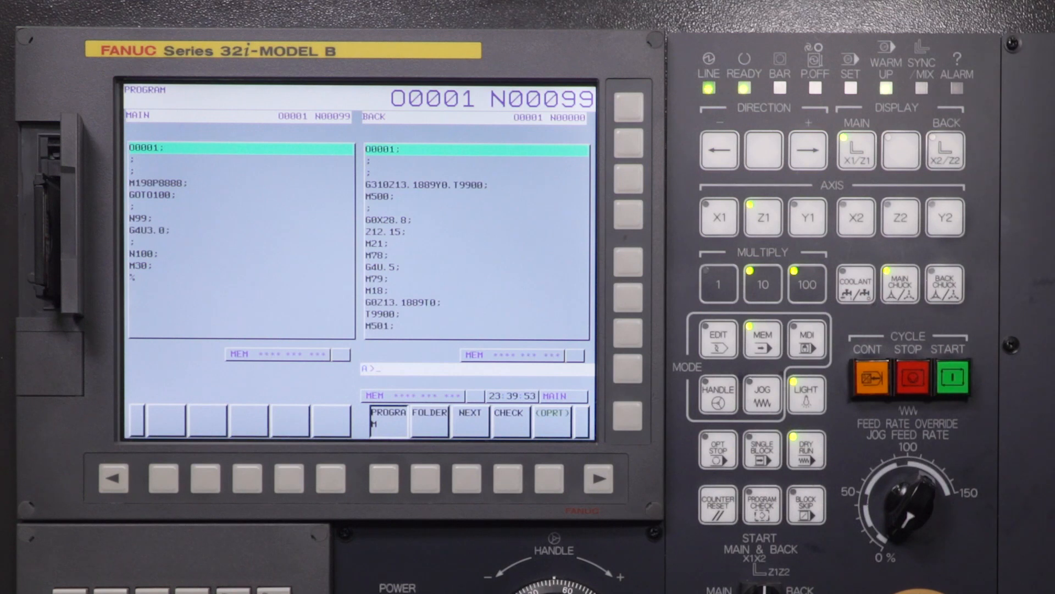
mouse_move(888, 551)
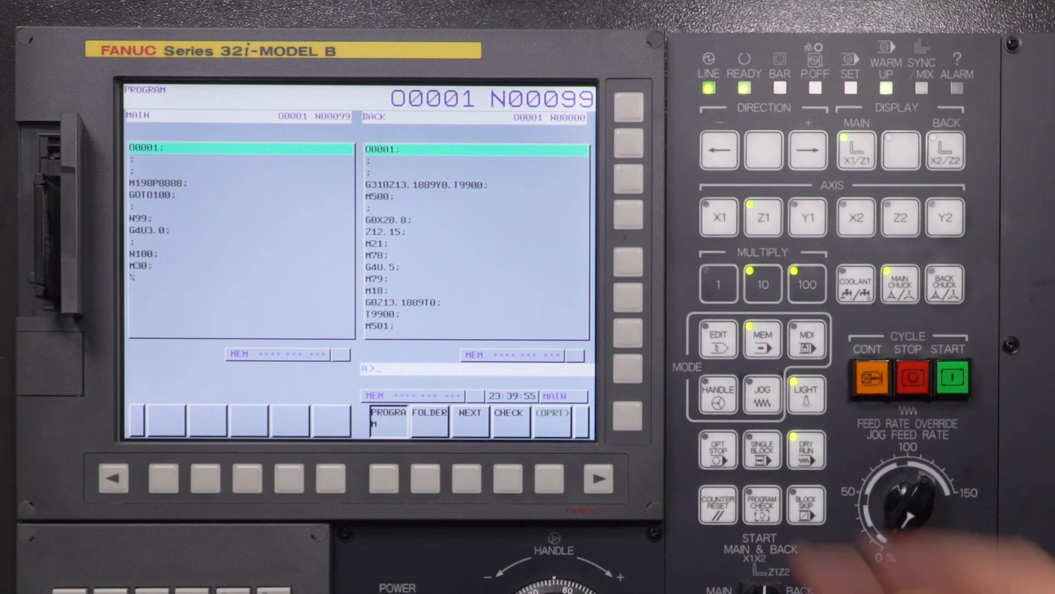